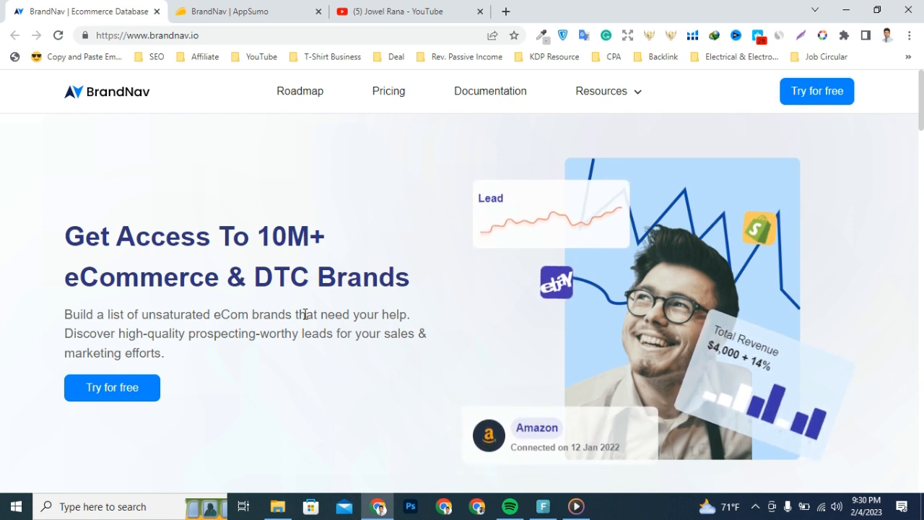
# Switch to the BrandNav AppSumo tab and select the BrandNav product title.
pyautogui.click(245, 11)
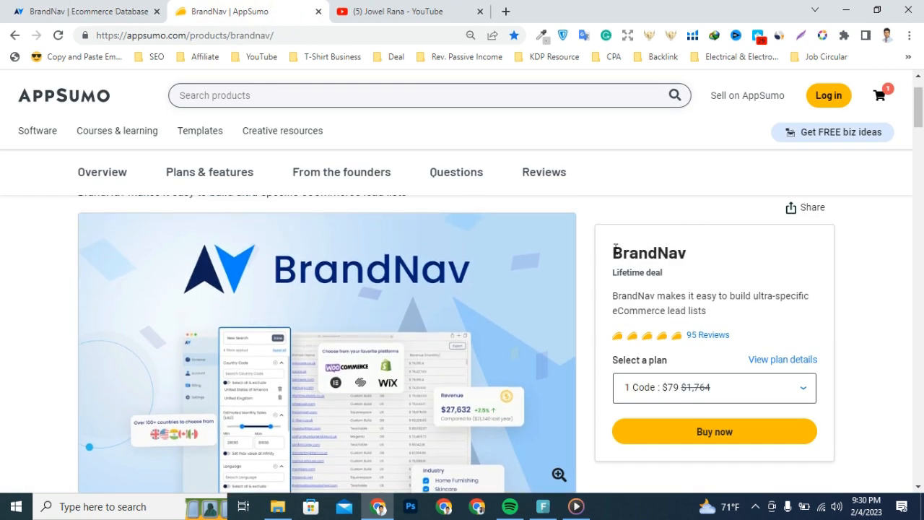
pyautogui.moveTo(612, 255)
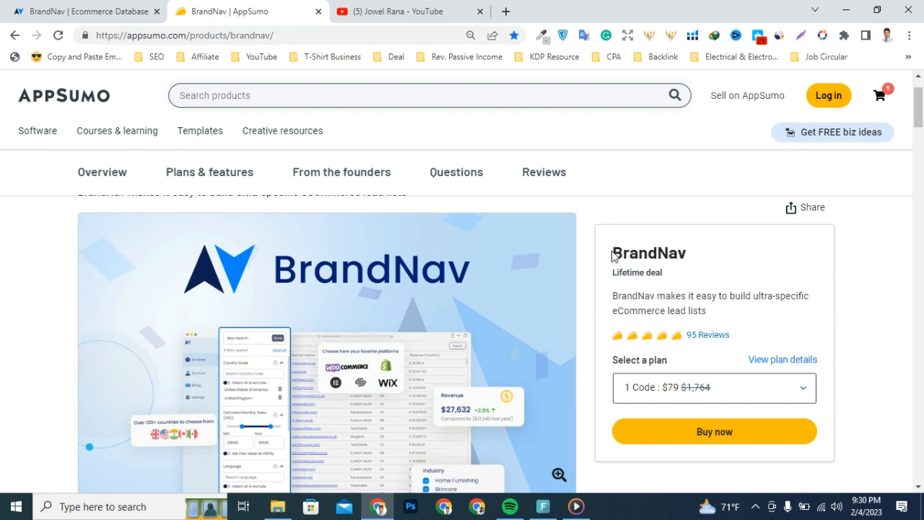
pyautogui.doubleClick(648, 253)
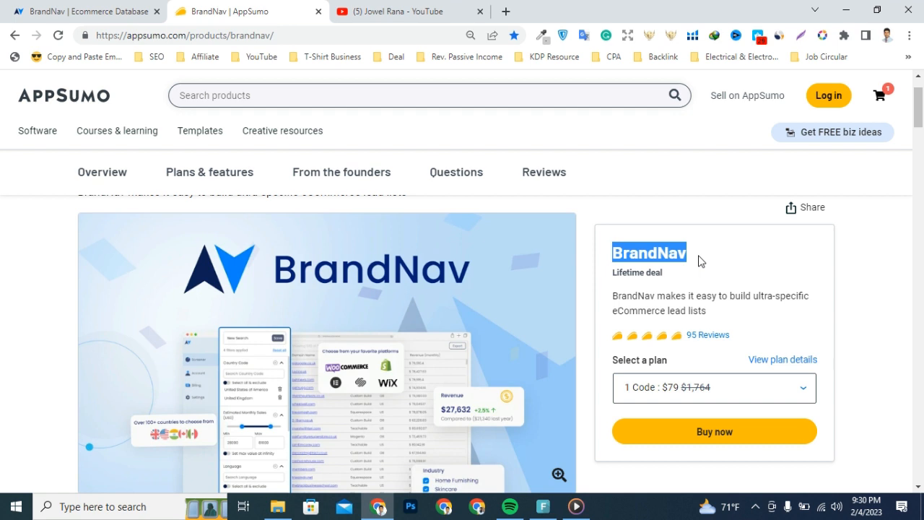
pyautogui.moveTo(707, 342)
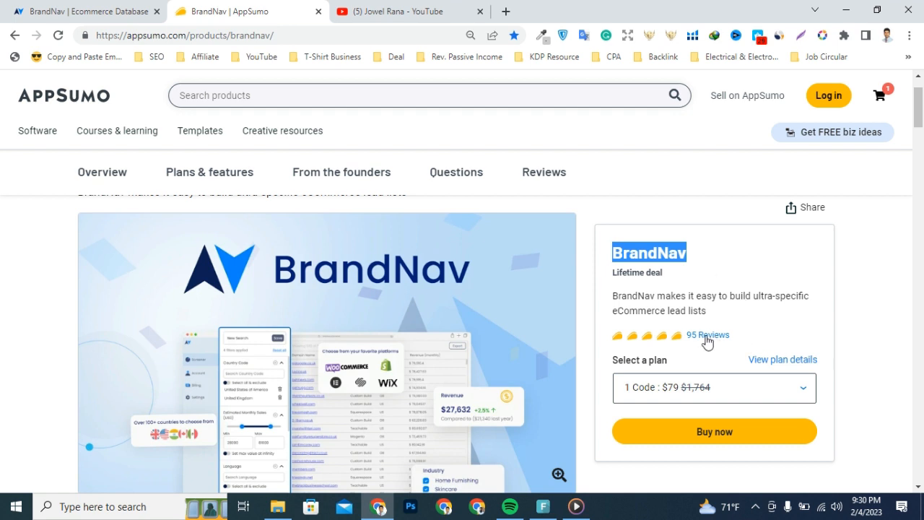
pyautogui.moveTo(600, 296)
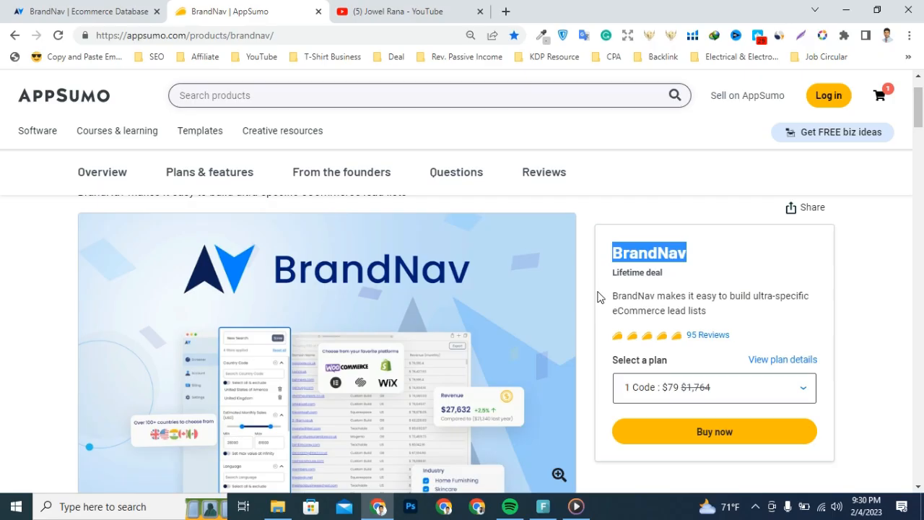
# Scroll through the Jowel Rana channel's Videos grid of AppSumo deal reviews.
pyautogui.click(404, 10)
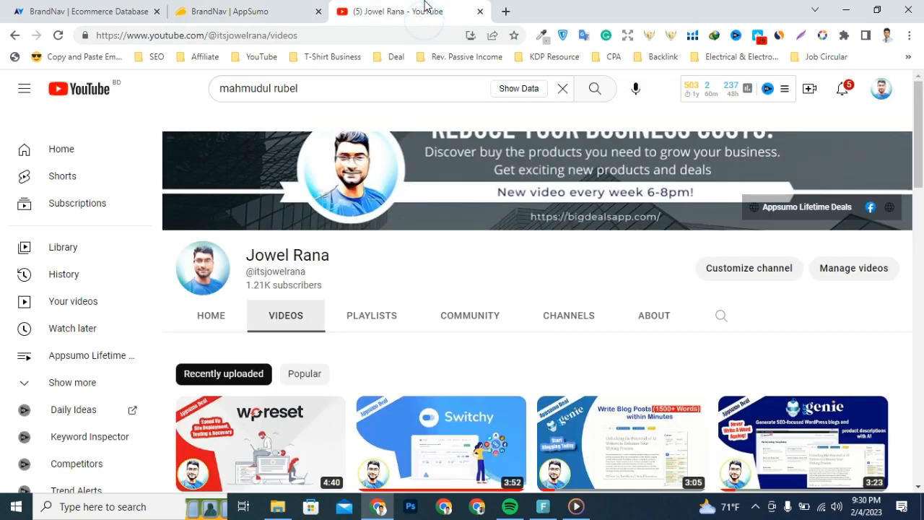
pyautogui.scroll(-3)
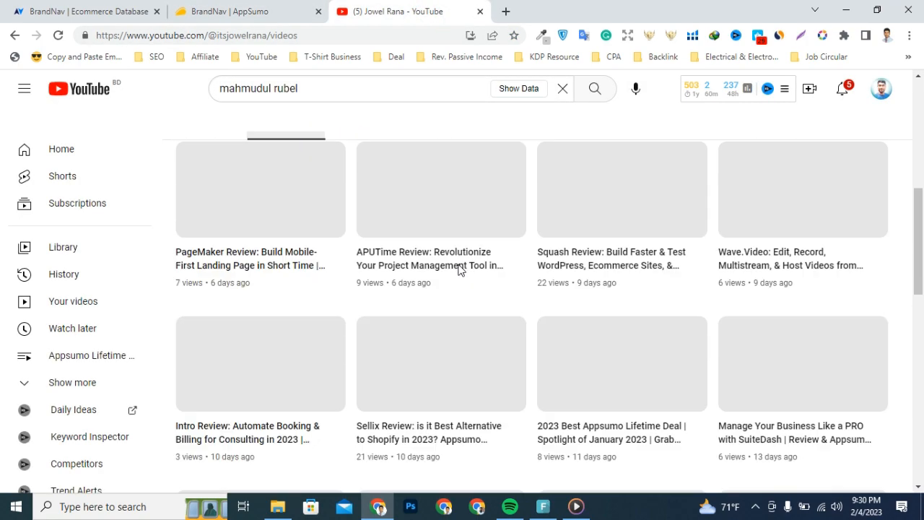
pyautogui.scroll(3)
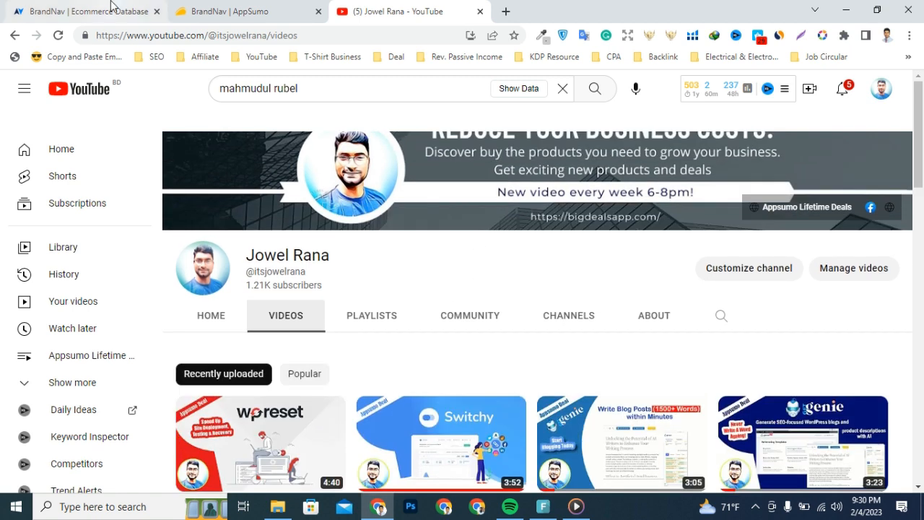
# Browse the BrandNav homepage from 10M+ brands to the highlighted 30+ filters sentence.
pyautogui.click(80, 12)
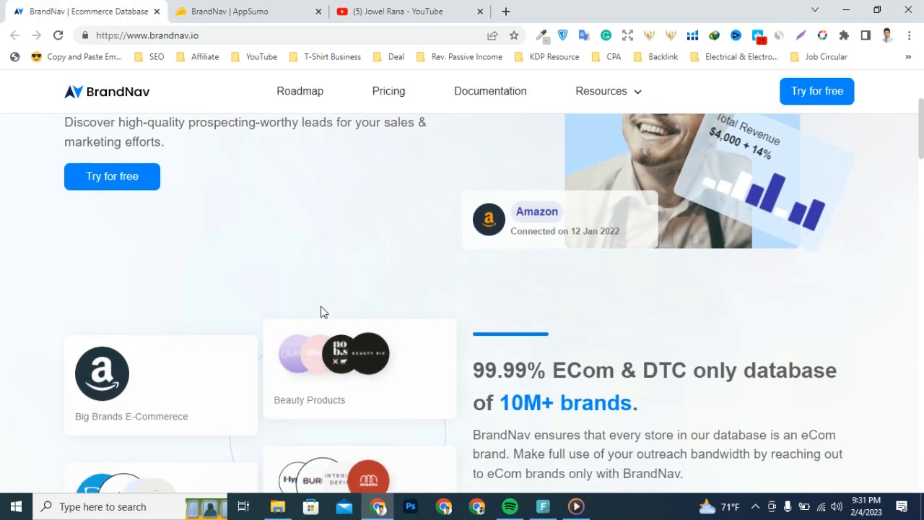
pyautogui.scroll(-3)
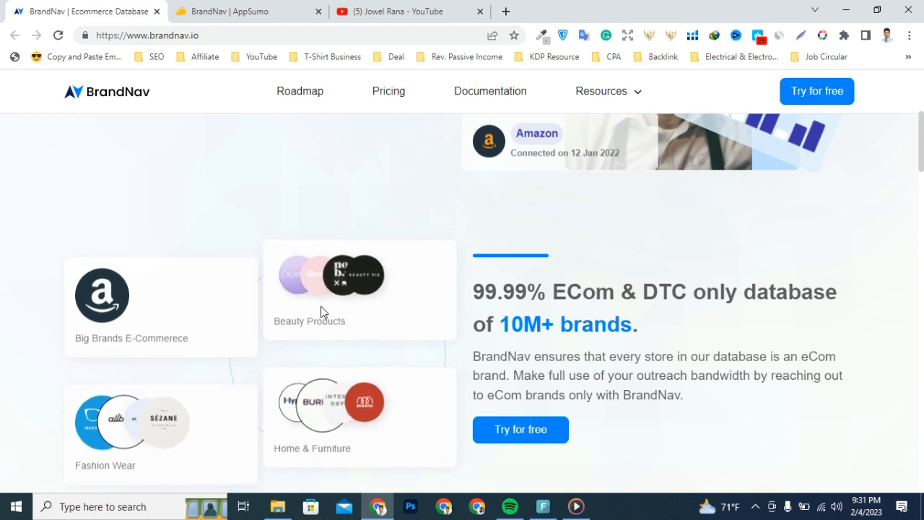
pyautogui.scroll(3)
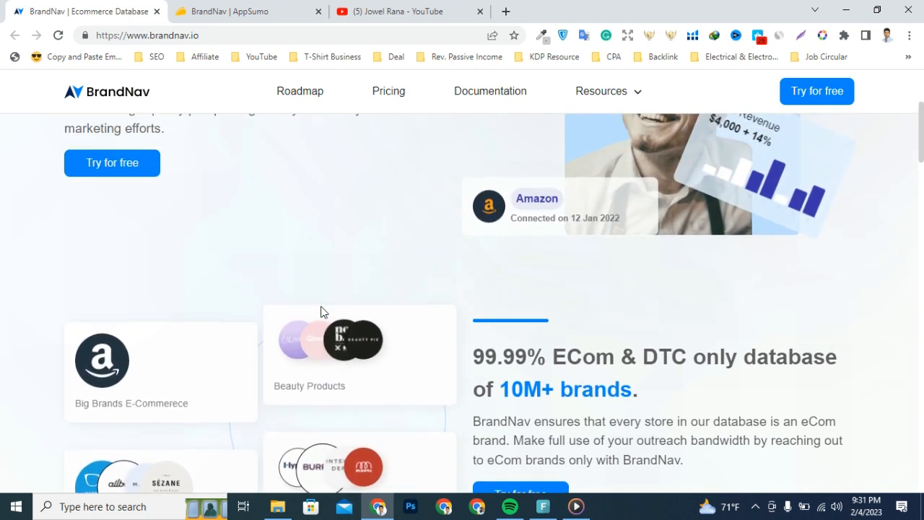
pyautogui.scroll(3)
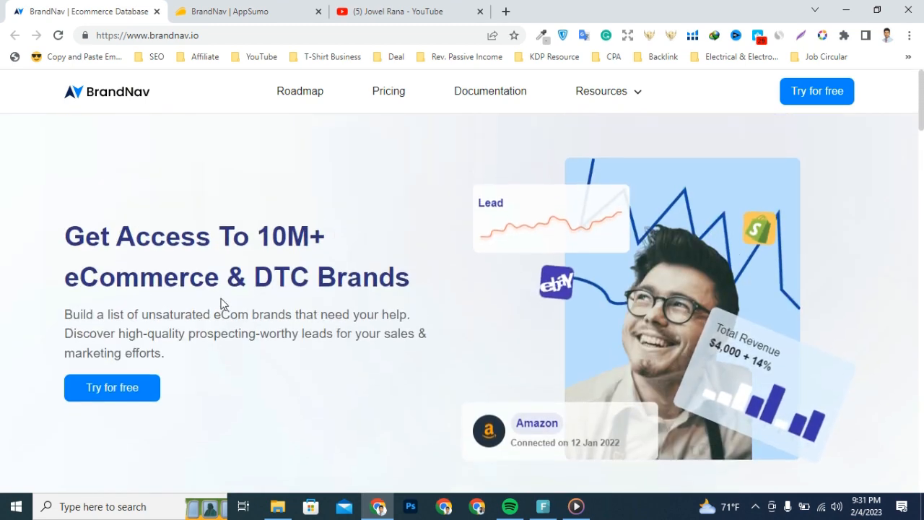
pyautogui.scroll(-3)
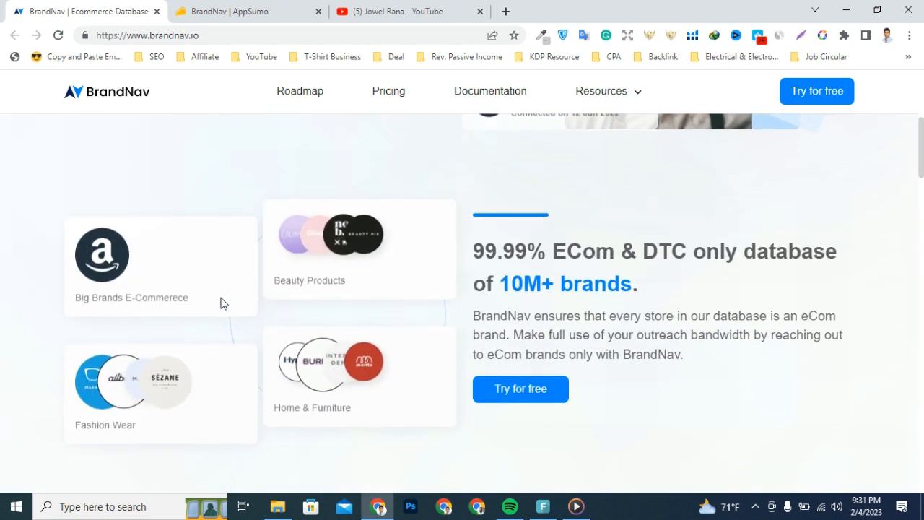
pyautogui.scroll(-3)
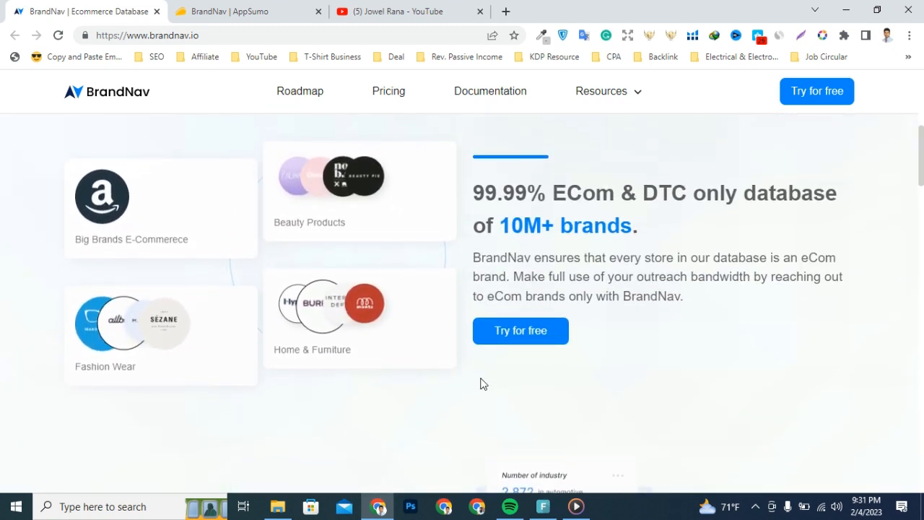
pyautogui.scroll(-3)
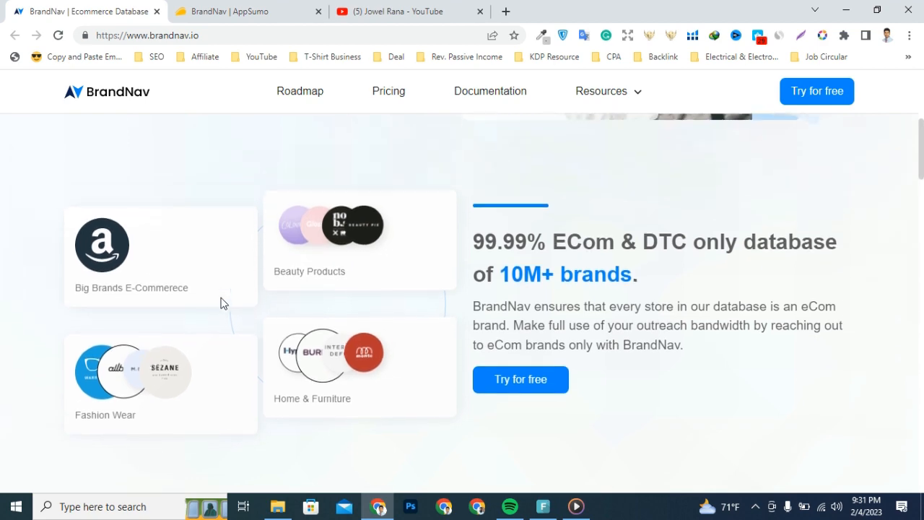
pyautogui.scroll(-3)
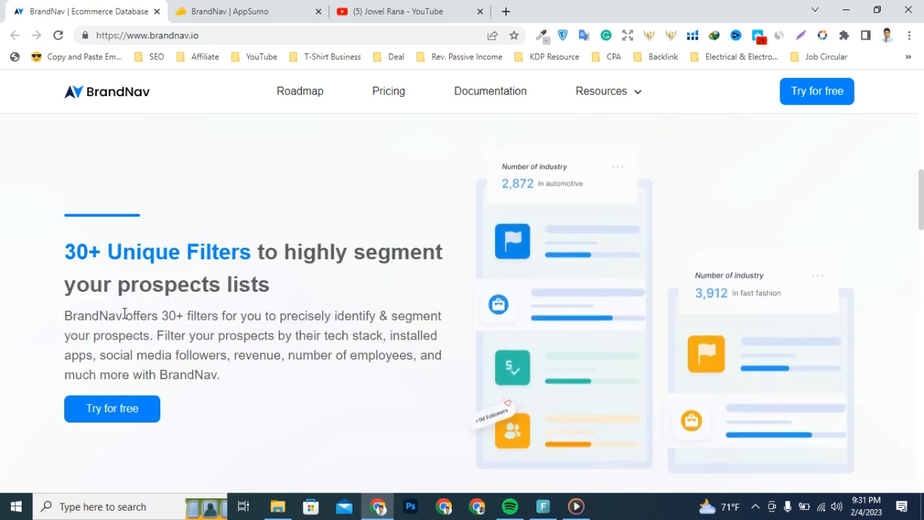
pyautogui.moveTo(123, 315); pyautogui.dragTo(220, 315)
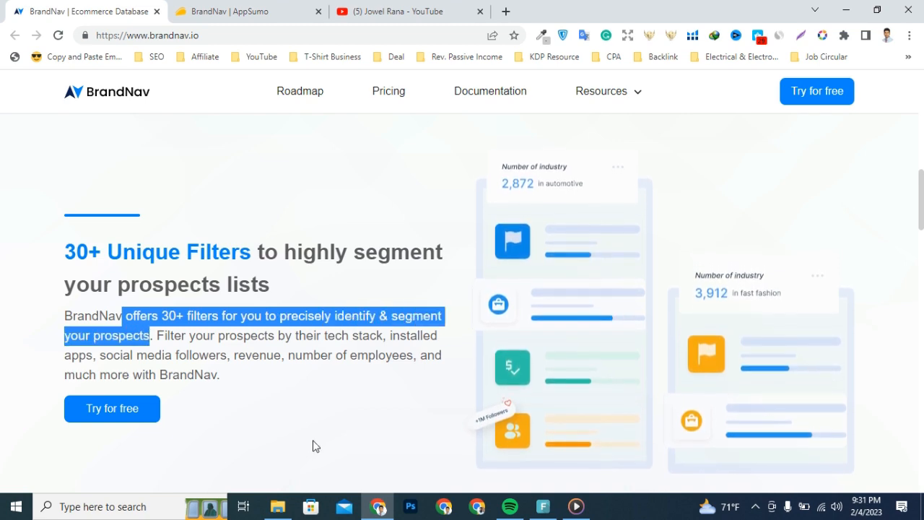
pyautogui.click(245, 11)
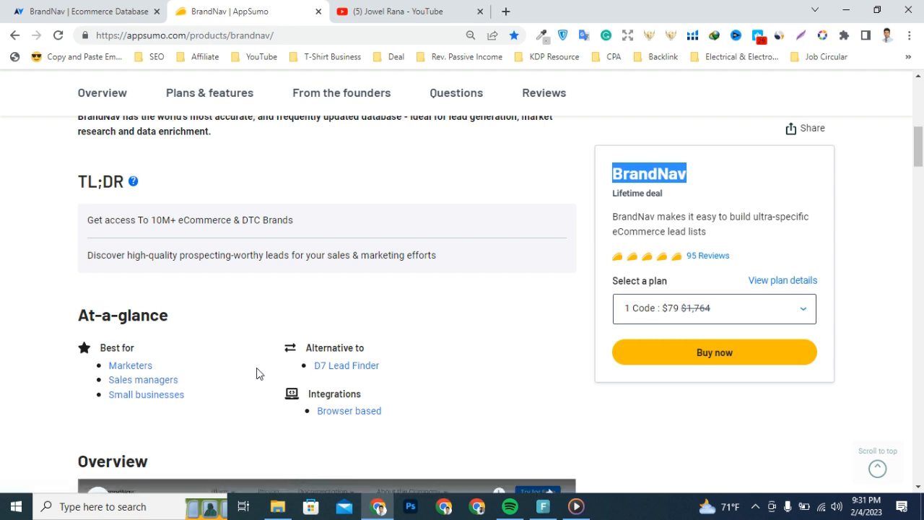
pyautogui.moveTo(338, 371)
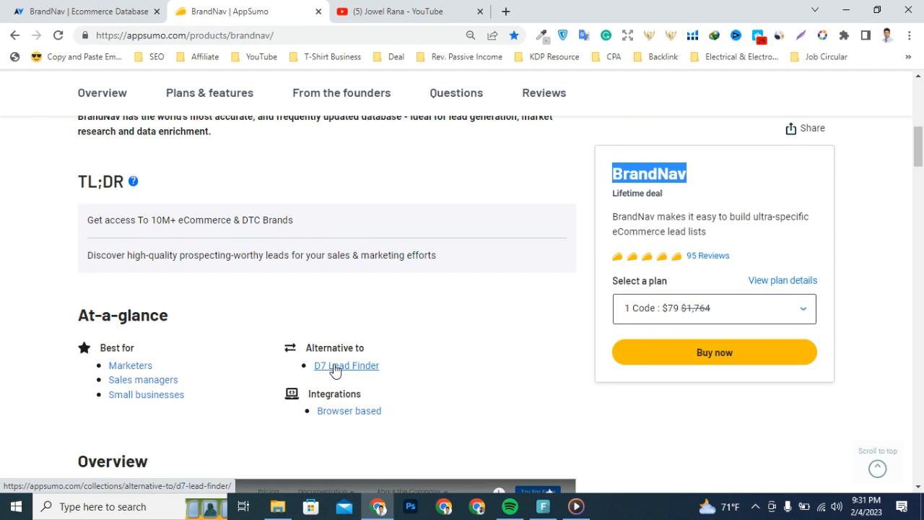
pyautogui.moveTo(142, 373)
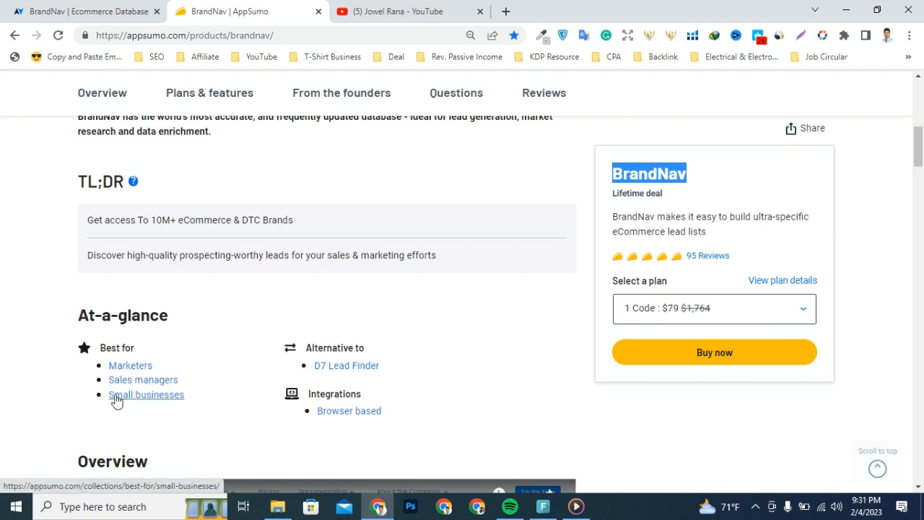
# Scroll to the Deal terms and the $79, $158 and $237 Plan cards.
pyautogui.click(209, 93)
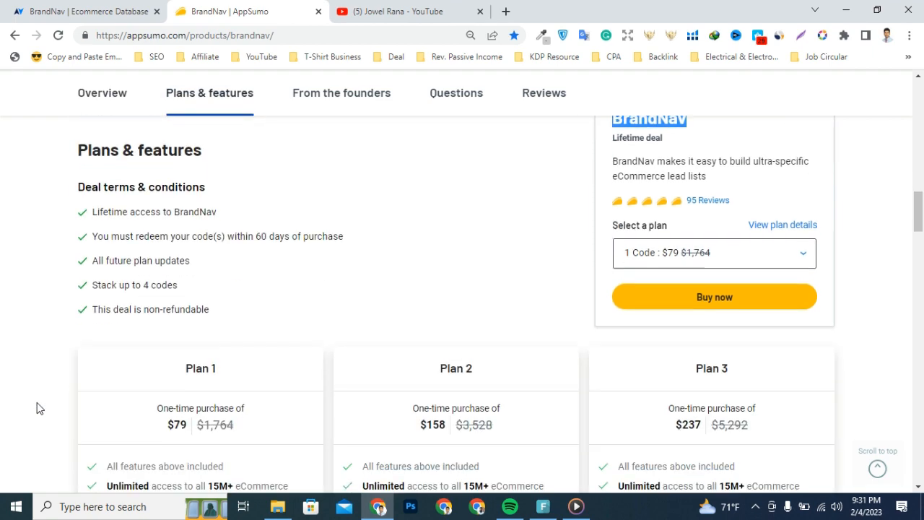
pyautogui.scroll(-3)
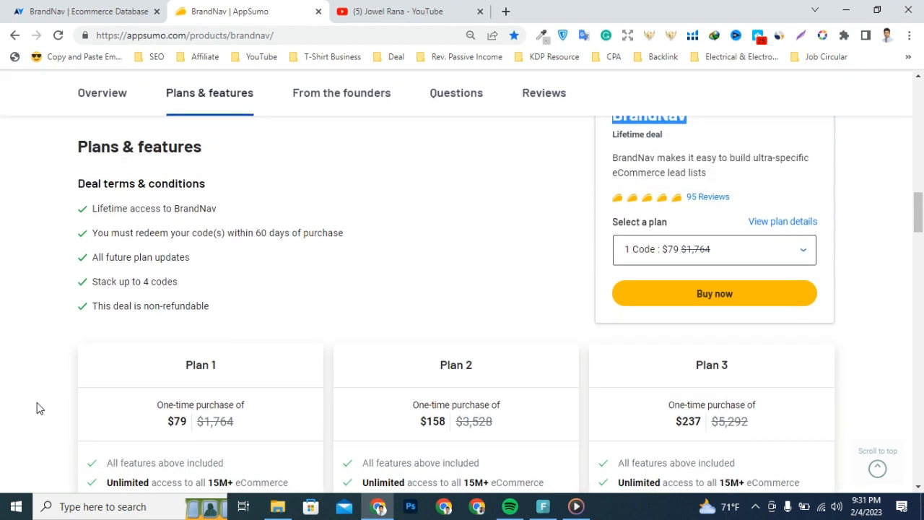
pyautogui.scroll(-3)
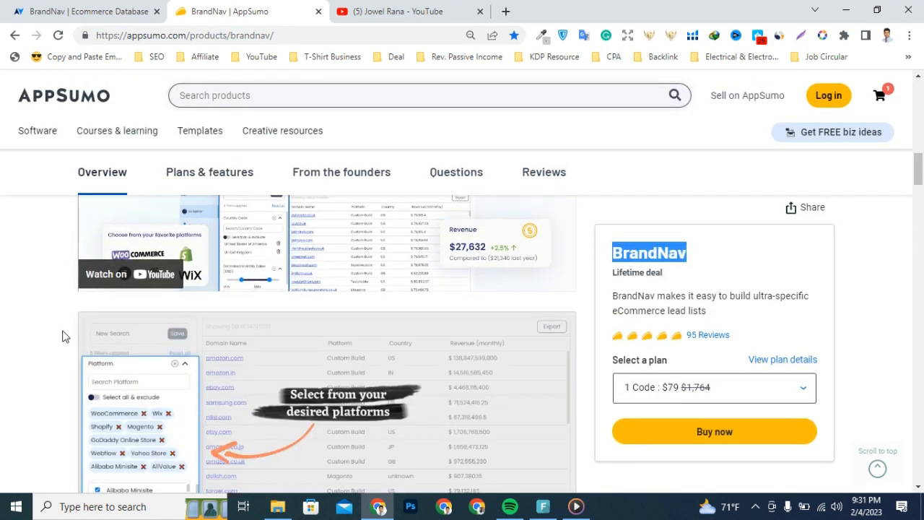
pyautogui.scroll(-3)
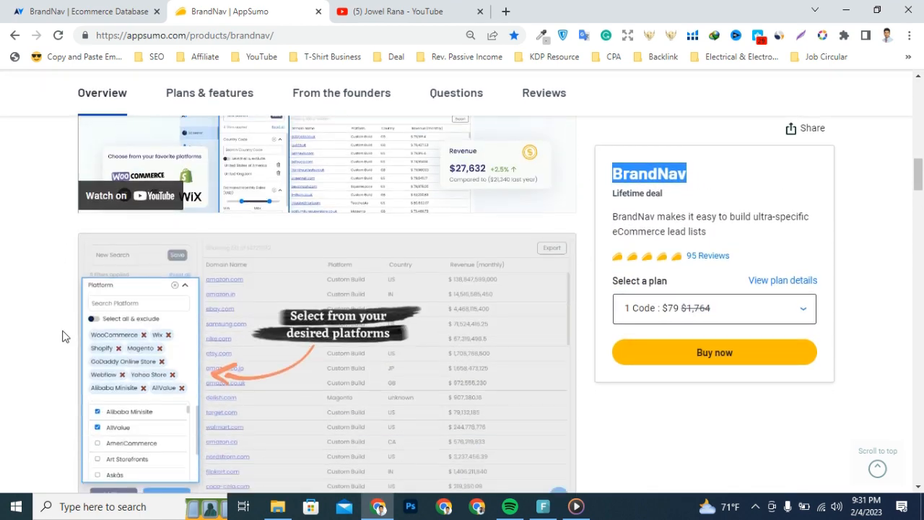
pyautogui.scroll(-3)
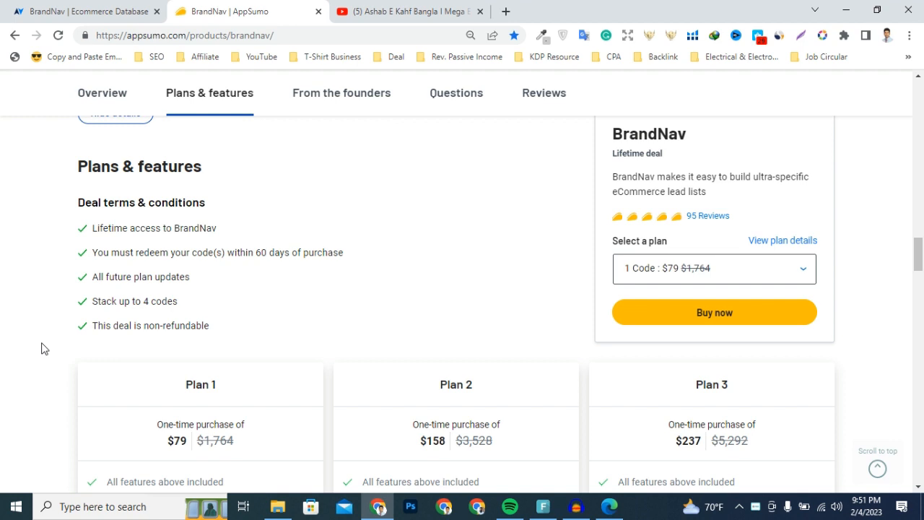
# Highlight the Plan 3 heading and Plan 1's user, export and search limits.
pyautogui.doubleClick(456, 384)
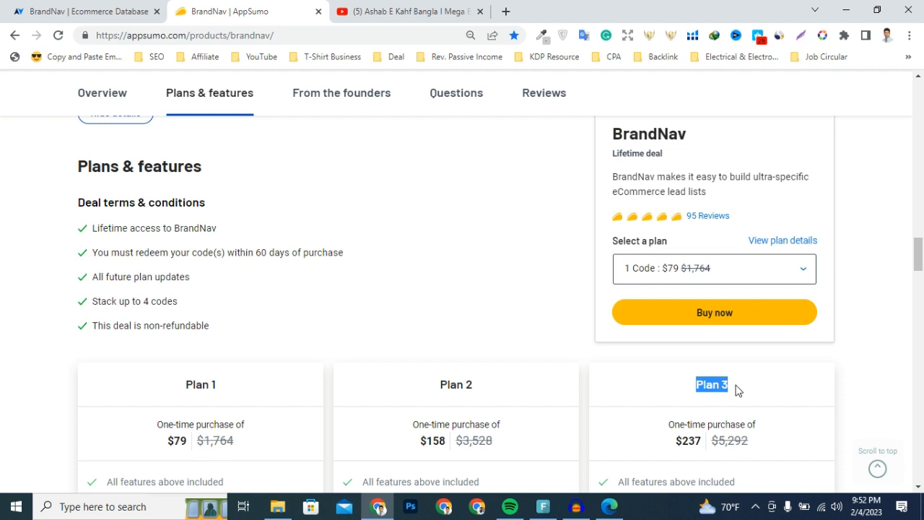
pyautogui.scroll(-3)
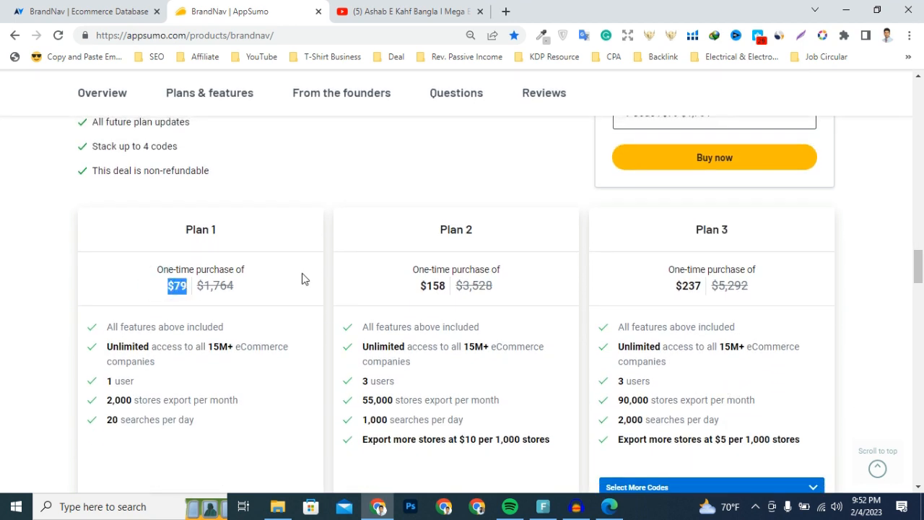
pyautogui.scroll(-3)
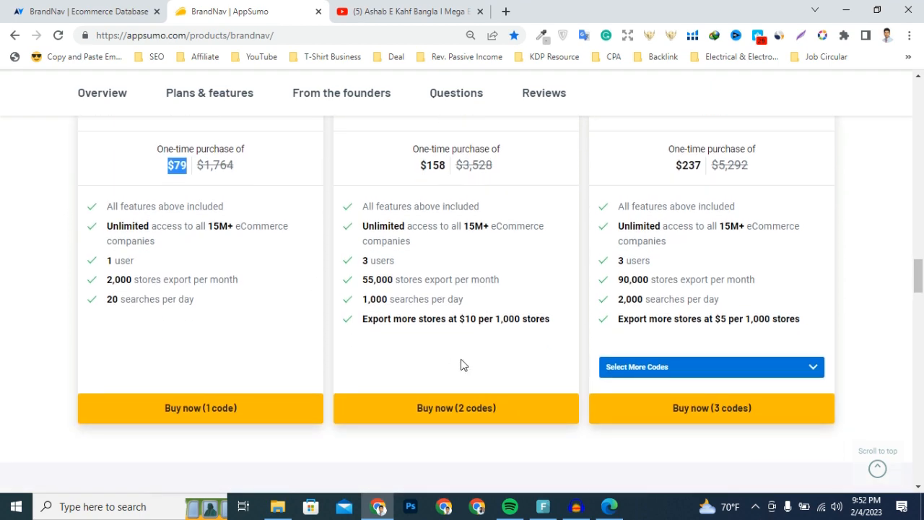
pyautogui.moveTo(674, 417)
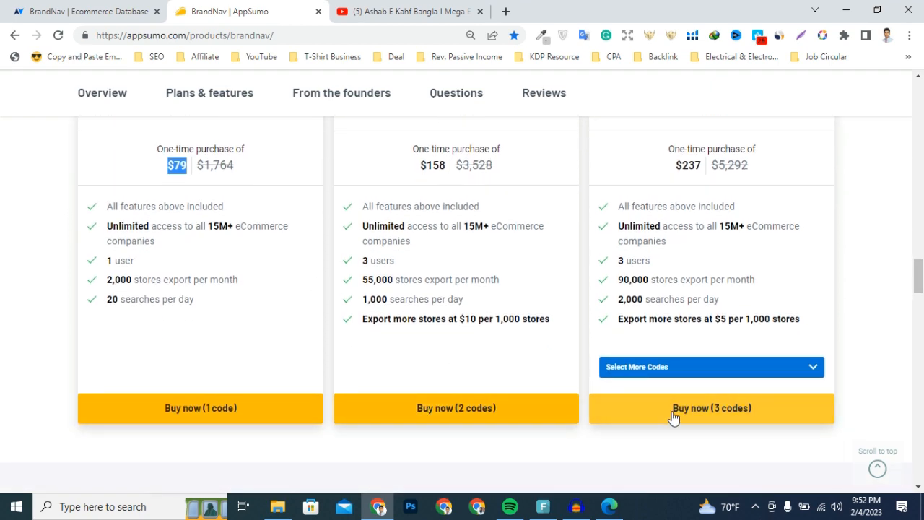
pyautogui.scroll(3)
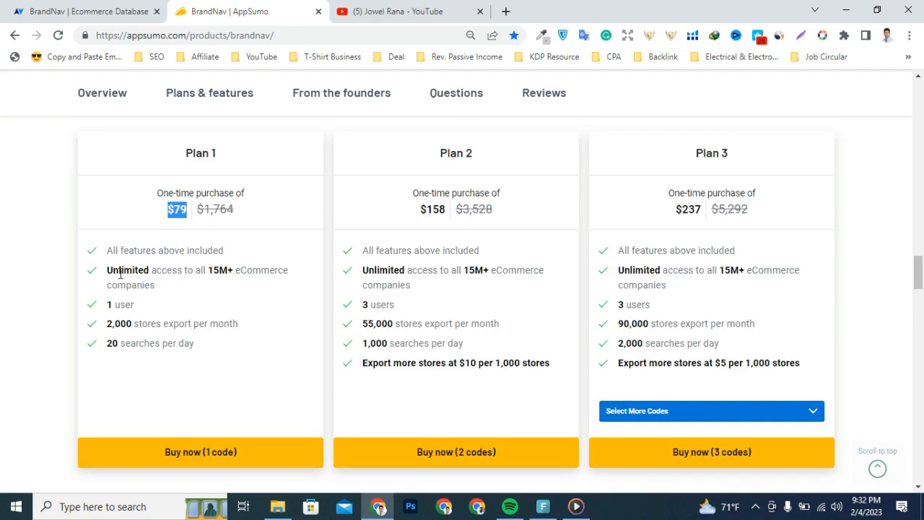
pyautogui.moveTo(106, 275)
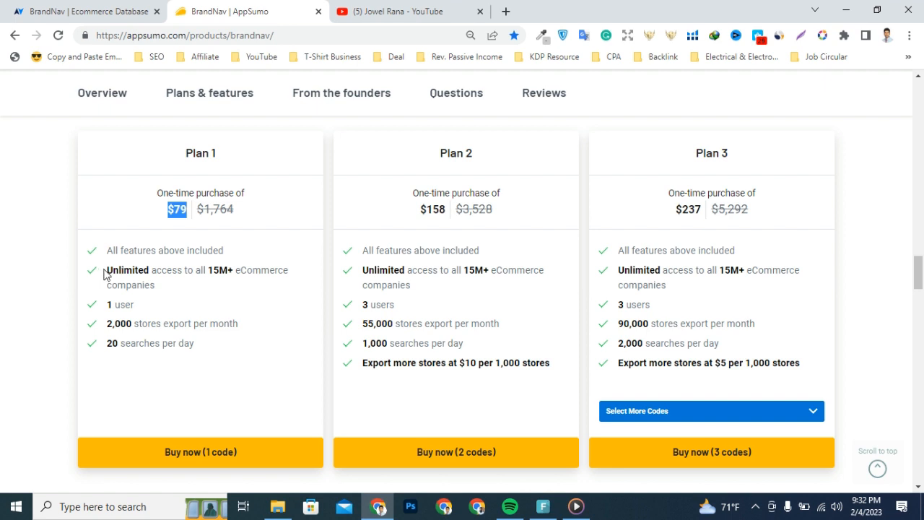
pyautogui.moveTo(112, 269); pyautogui.dragTo(142, 285)
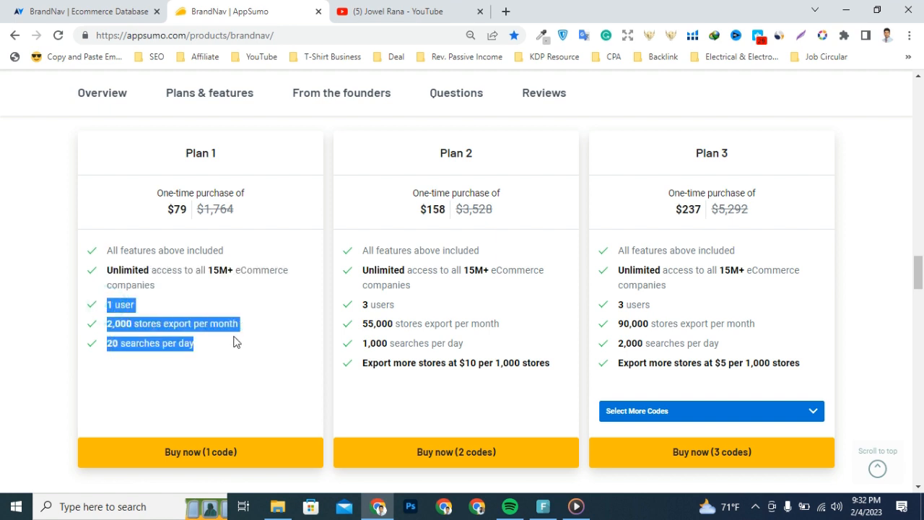
pyautogui.moveTo(55, 358)
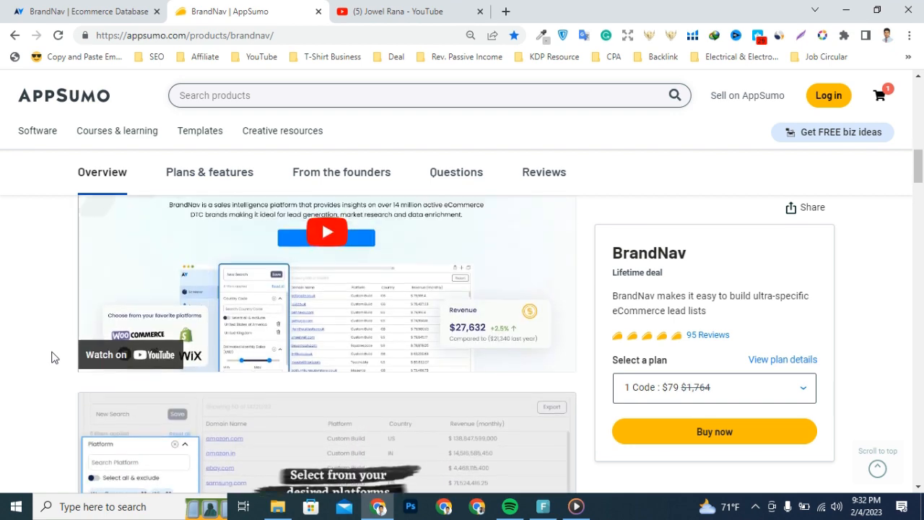
# Scroll to the Overview video and start the BrandNav demo.
pyautogui.scroll(-3)
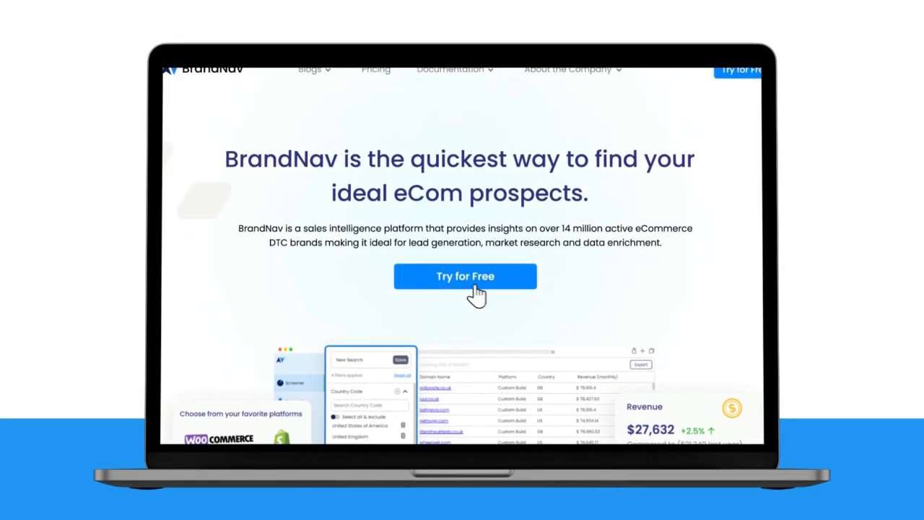
# Search for USA brands with revenue capped at 70,000 and scroll the results.
pyautogui.click(465, 276)
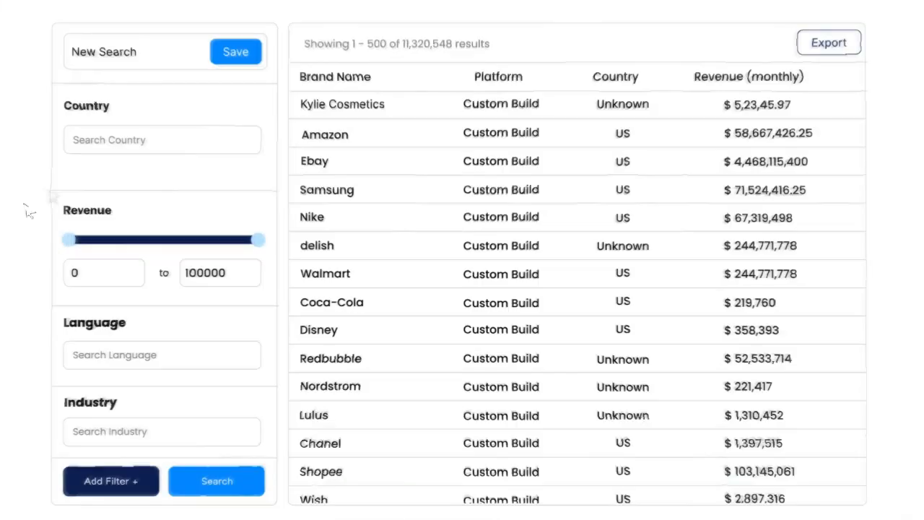
pyautogui.click(160, 139)
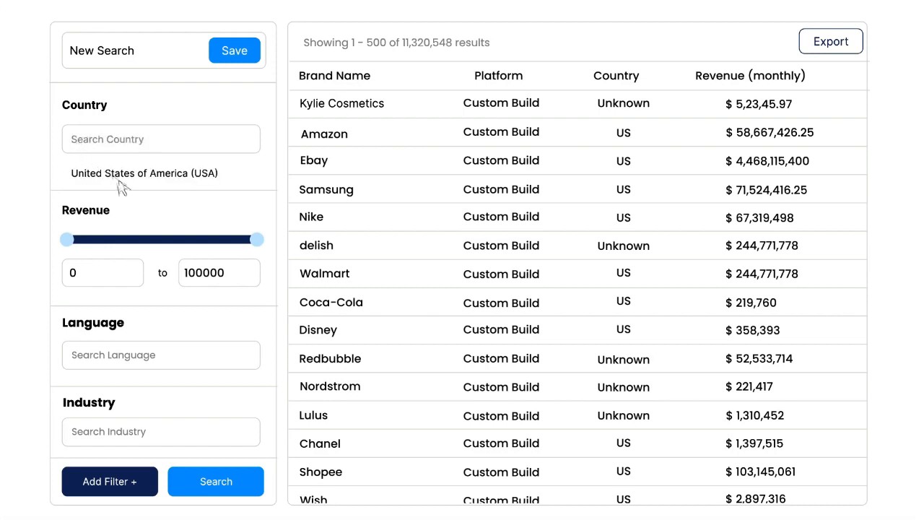
pyautogui.moveTo(254, 239); pyautogui.dragTo(202, 239)
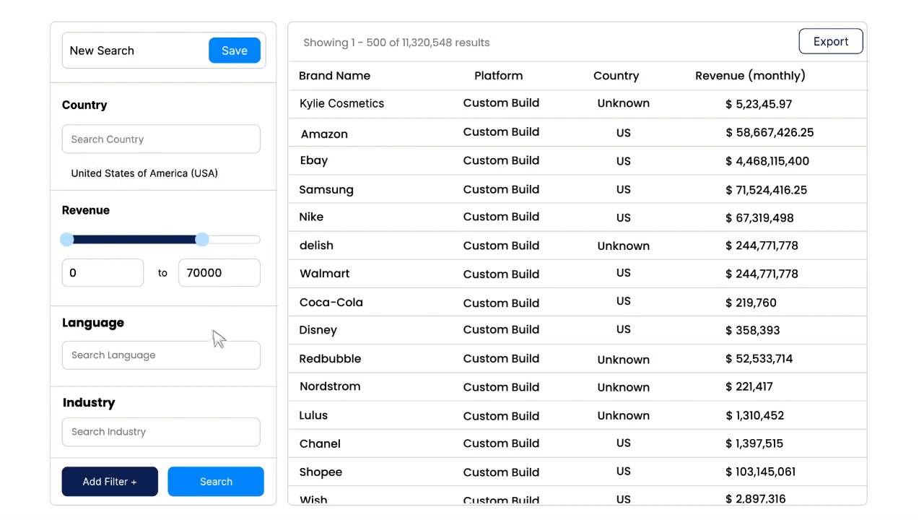
pyautogui.click(215, 482)
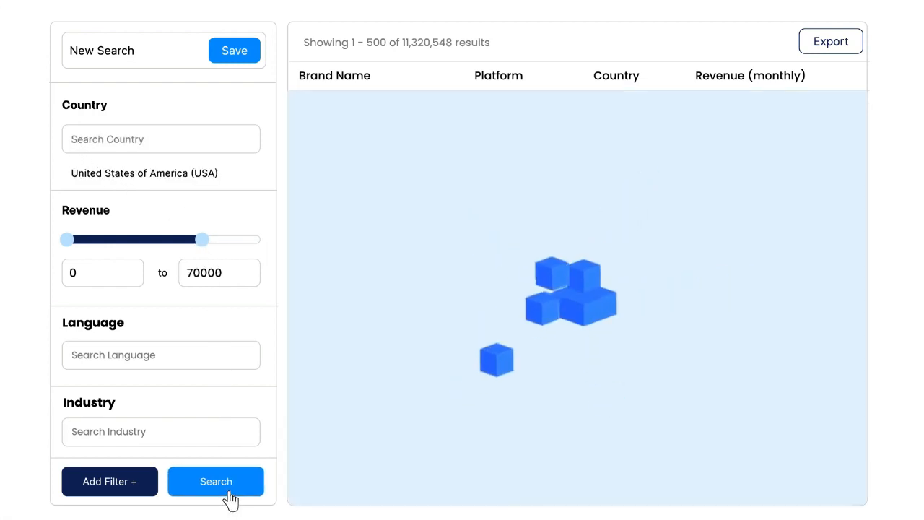
pyautogui.click(216, 480)
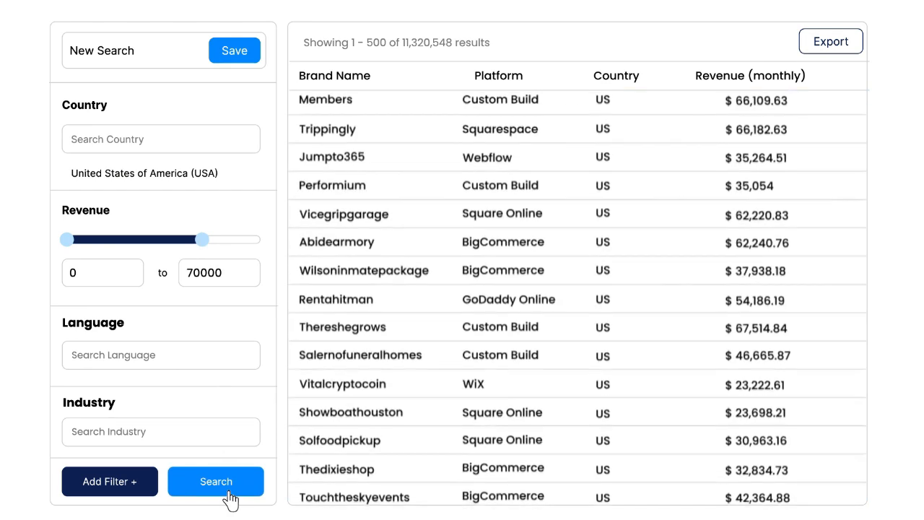
pyautogui.scroll(-3)
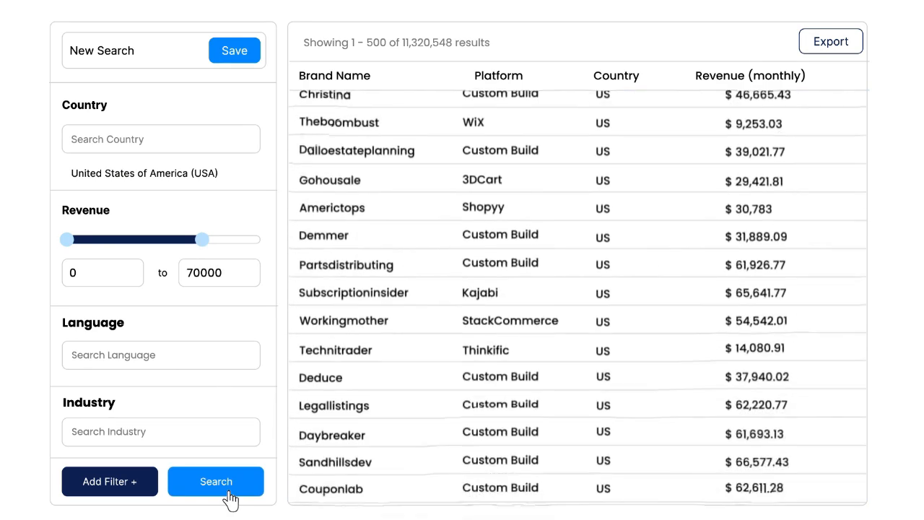
pyautogui.scroll(-3)
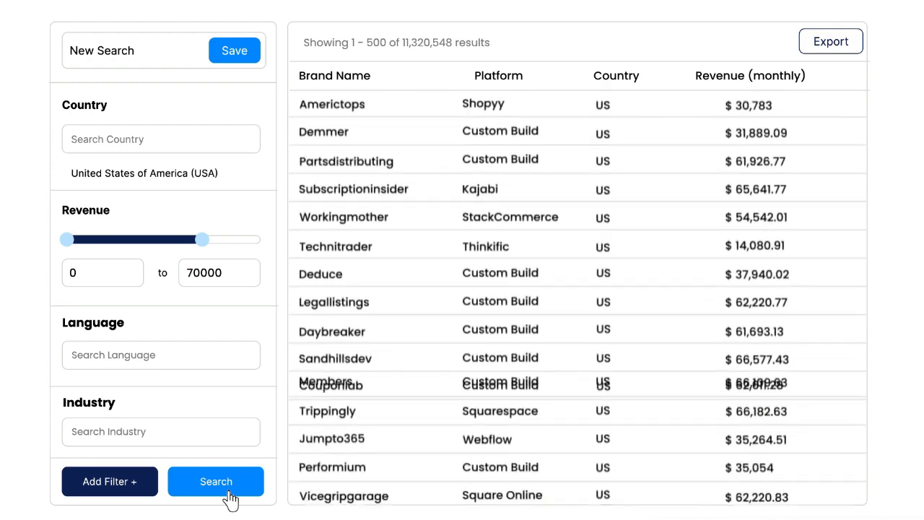